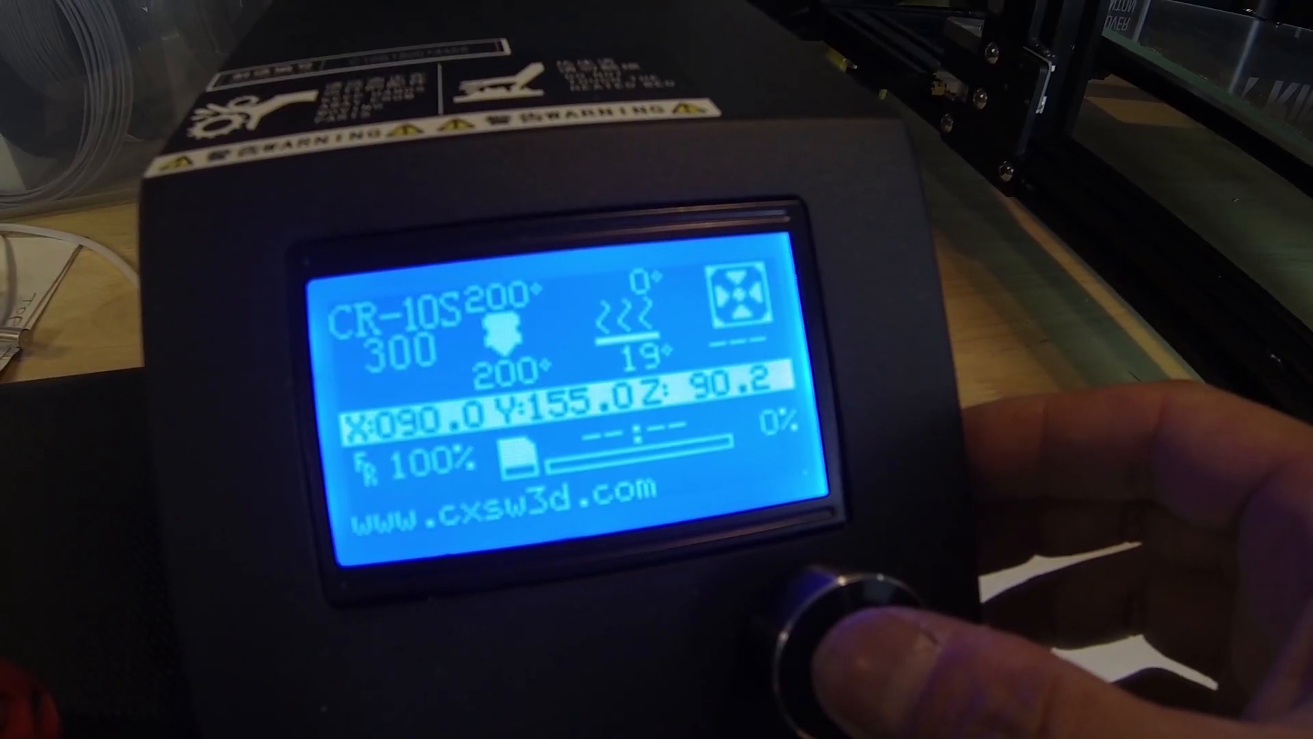
Navigate the CR-10S LCD menu to Prepare > Move axis > Move 1mm > Extruder.
left_click(837, 603)
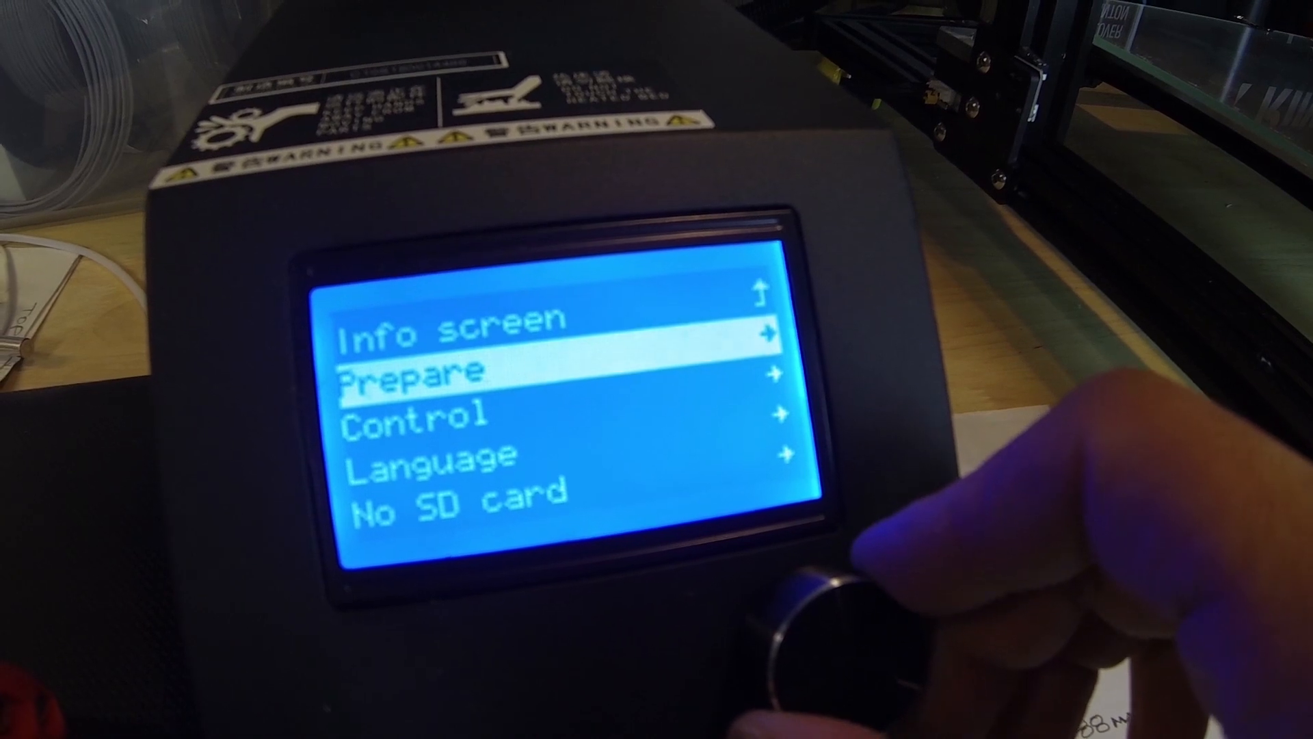
left_click(812, 587)
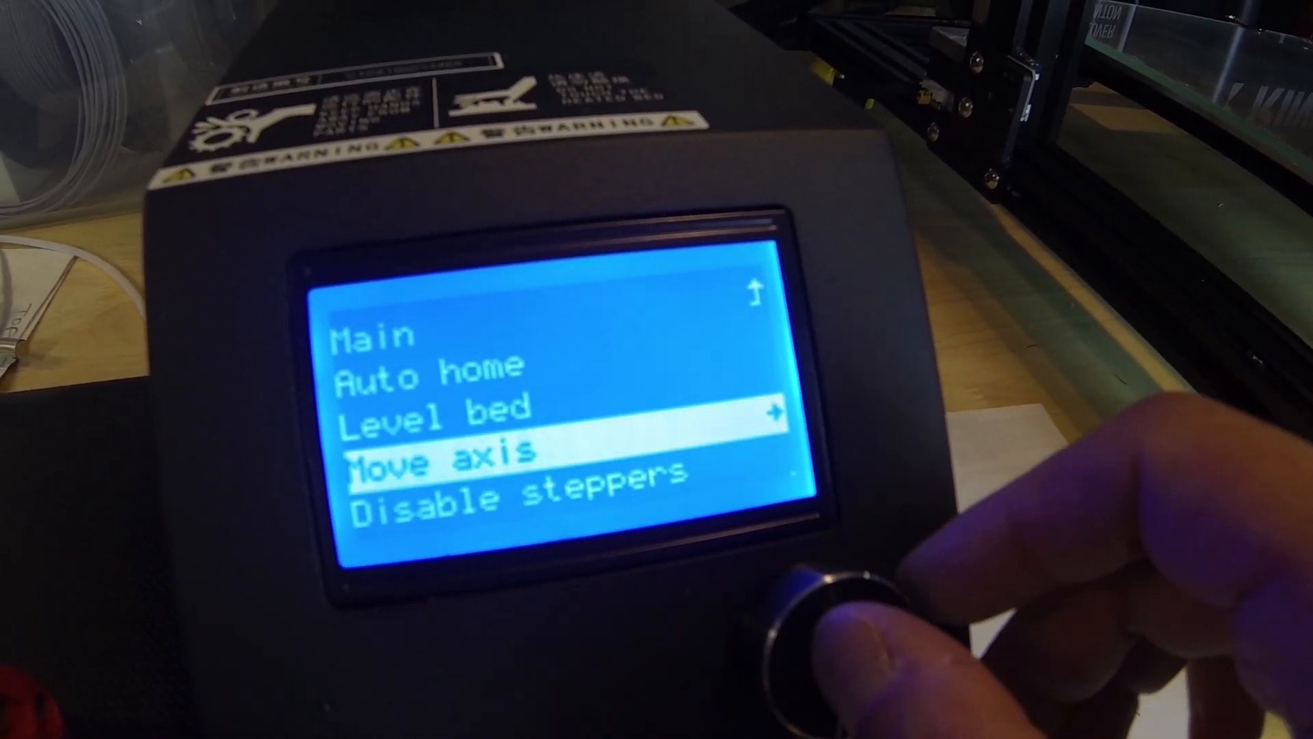
left_click(817, 603)
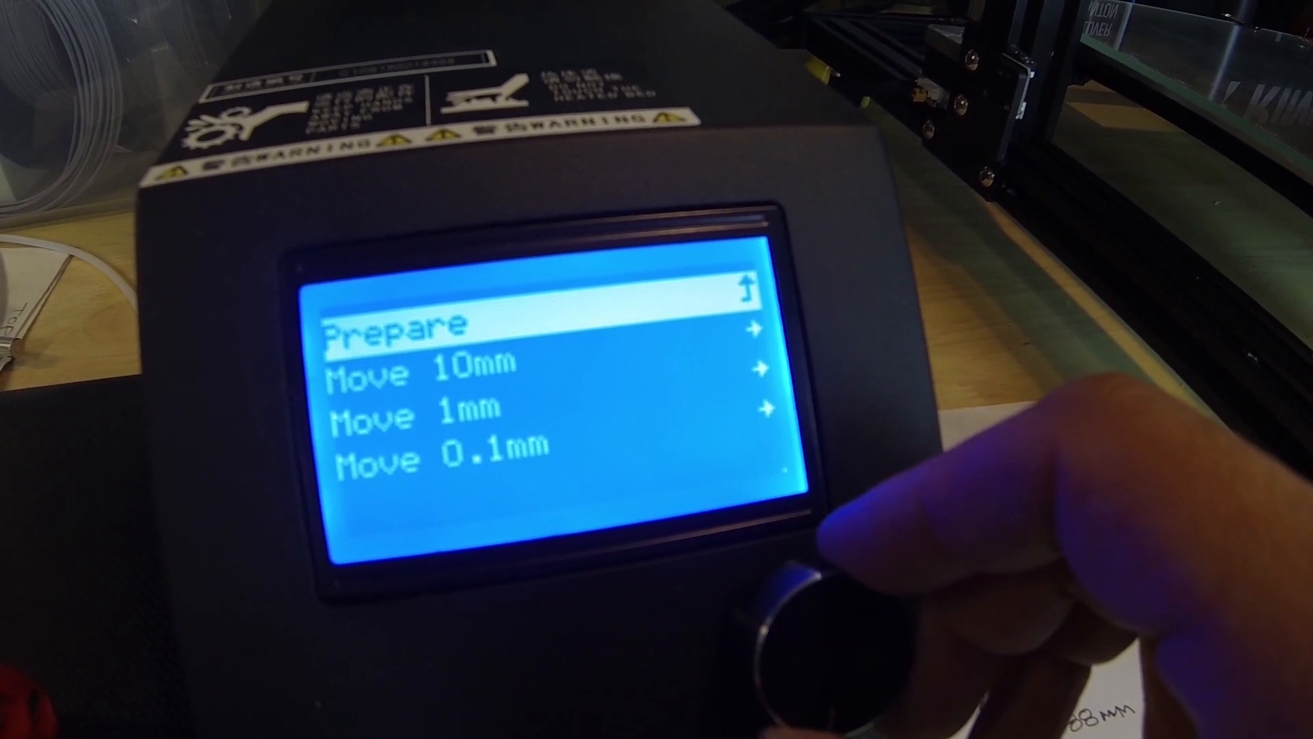
scroll("down", 3)
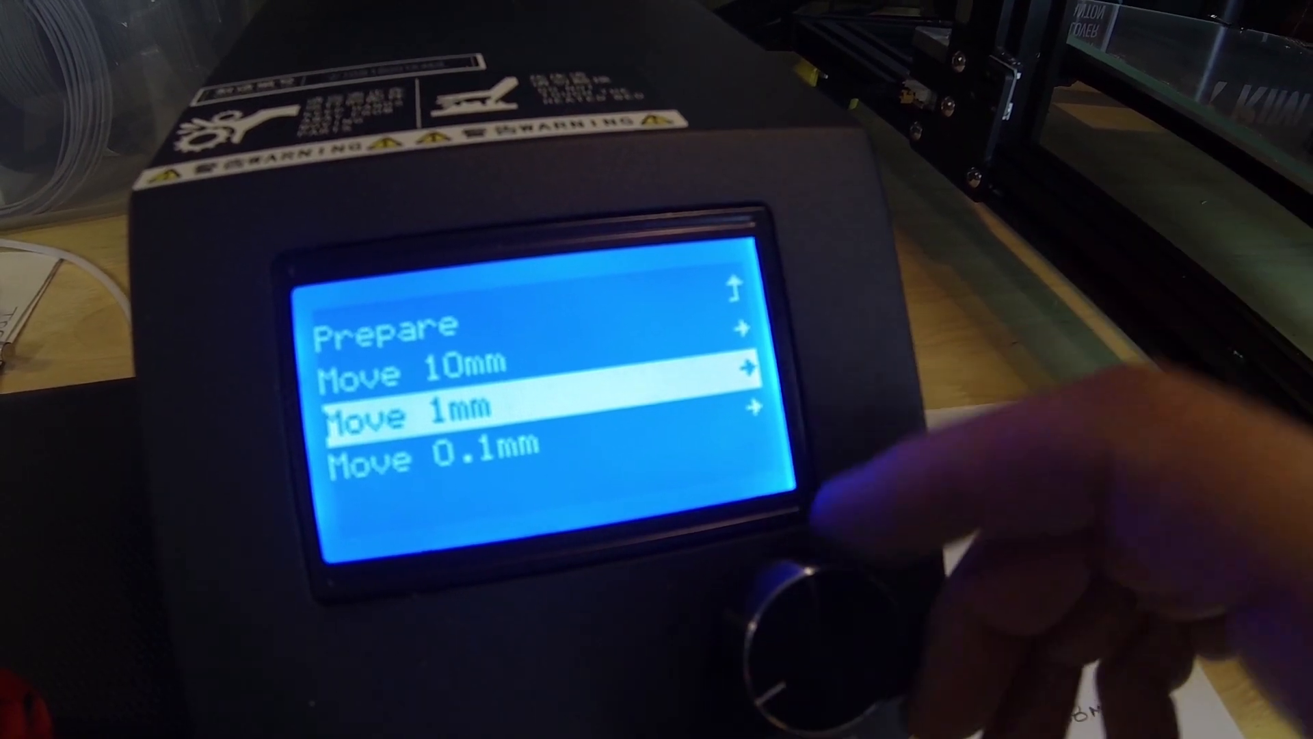
left_click(796, 604)
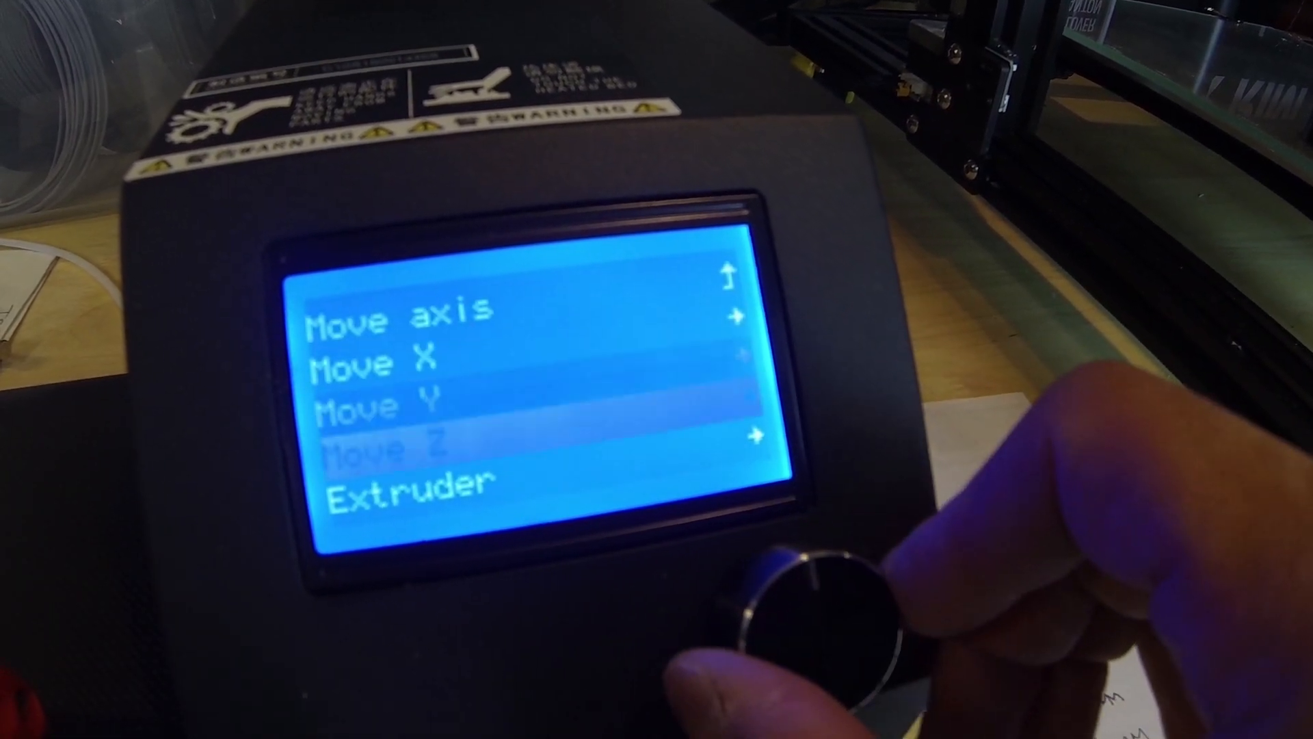
left_click(804, 603)
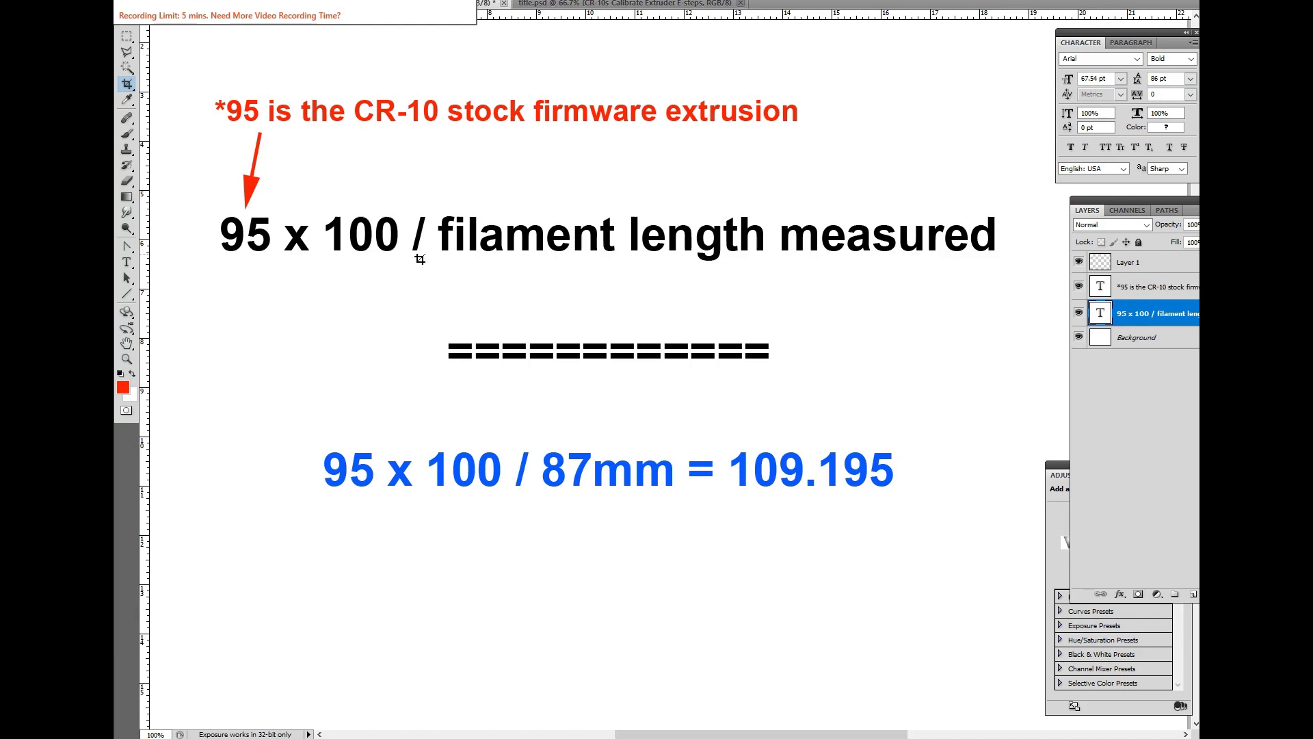
mouse_move(419, 259)
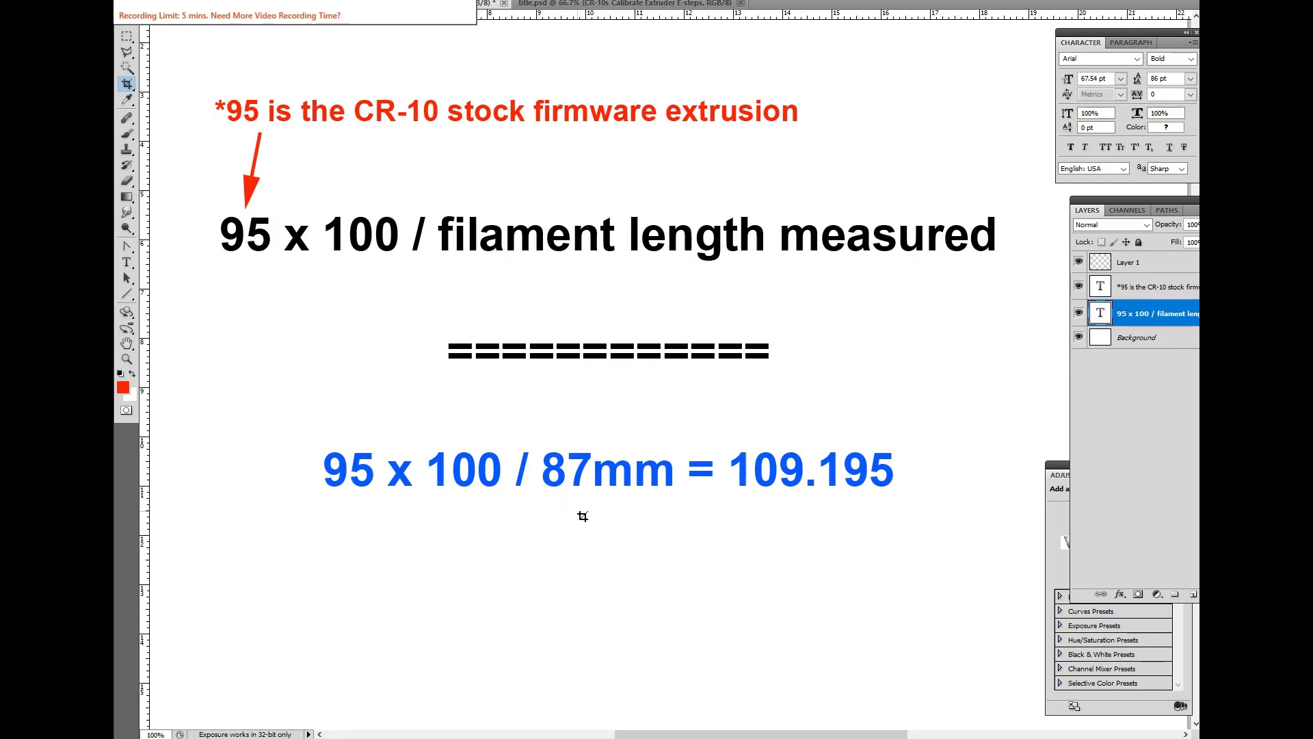
mouse_move(660, 496)
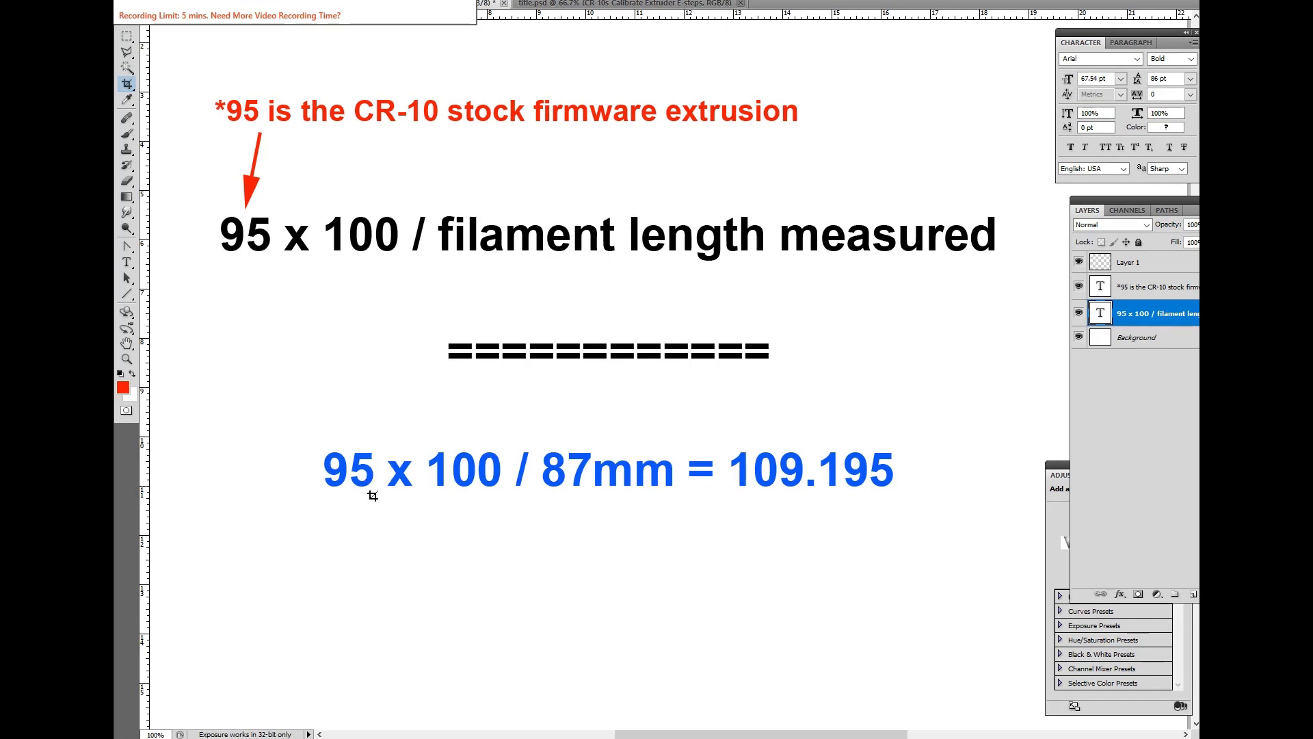
mouse_move(525, 507)
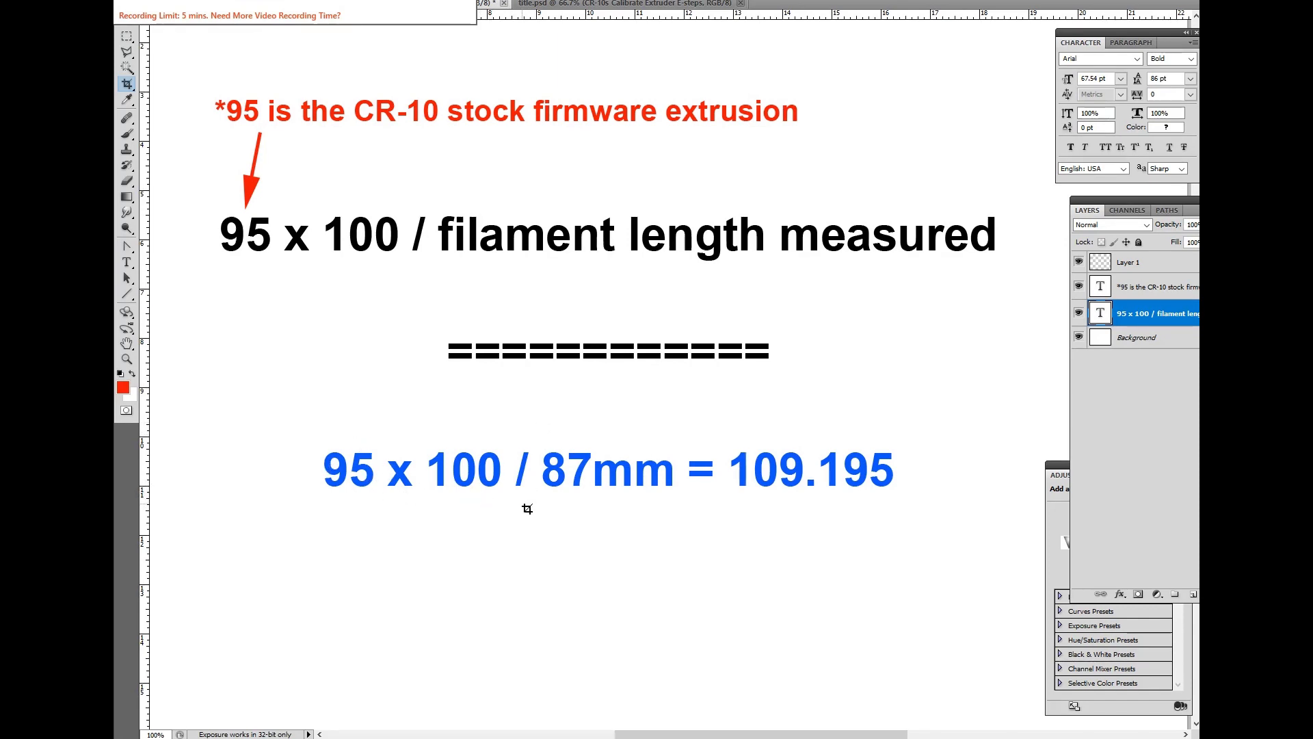
mouse_move(718, 487)
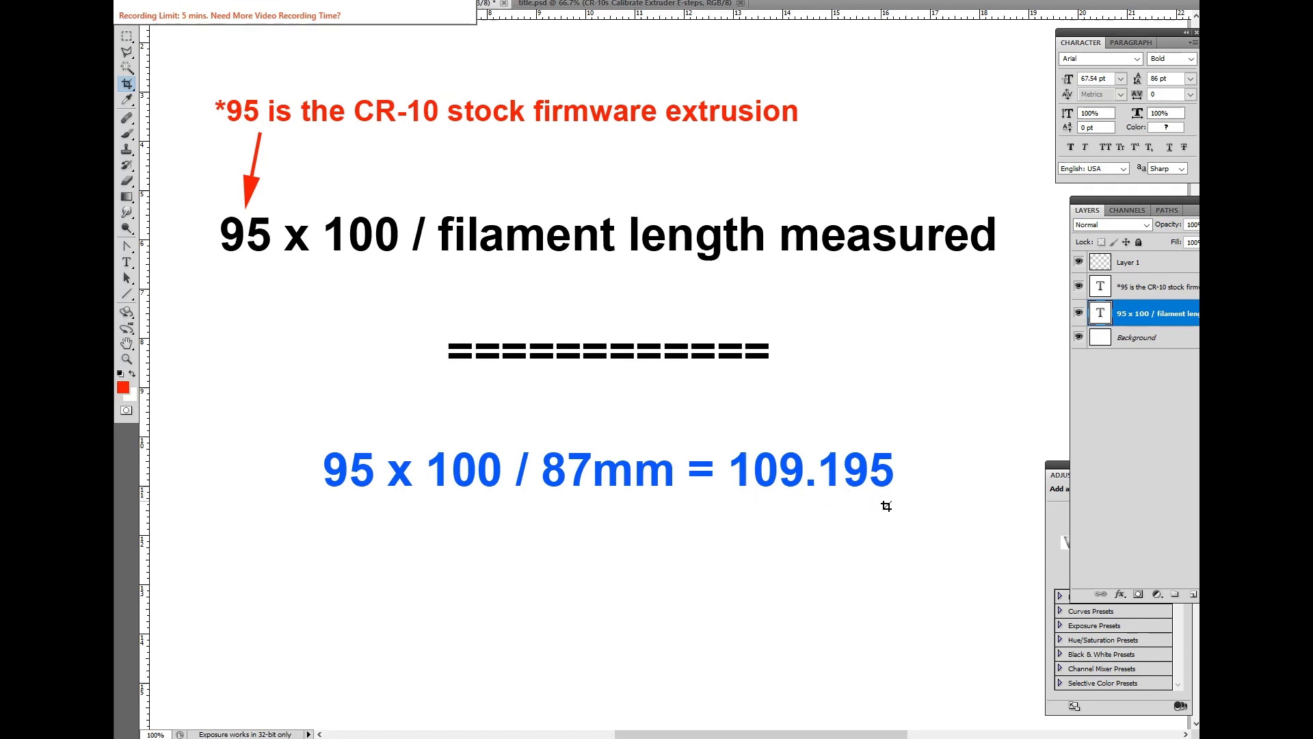
mouse_move(873, 513)
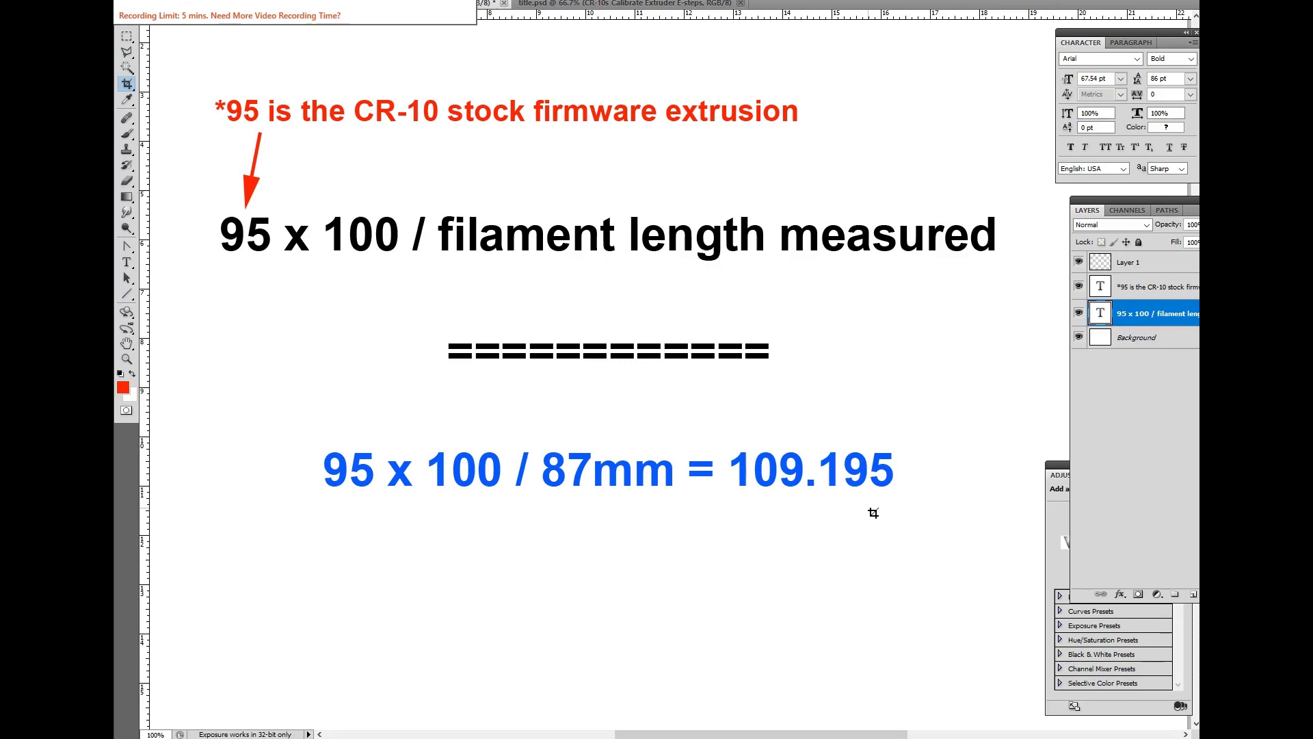
mouse_move(869, 514)
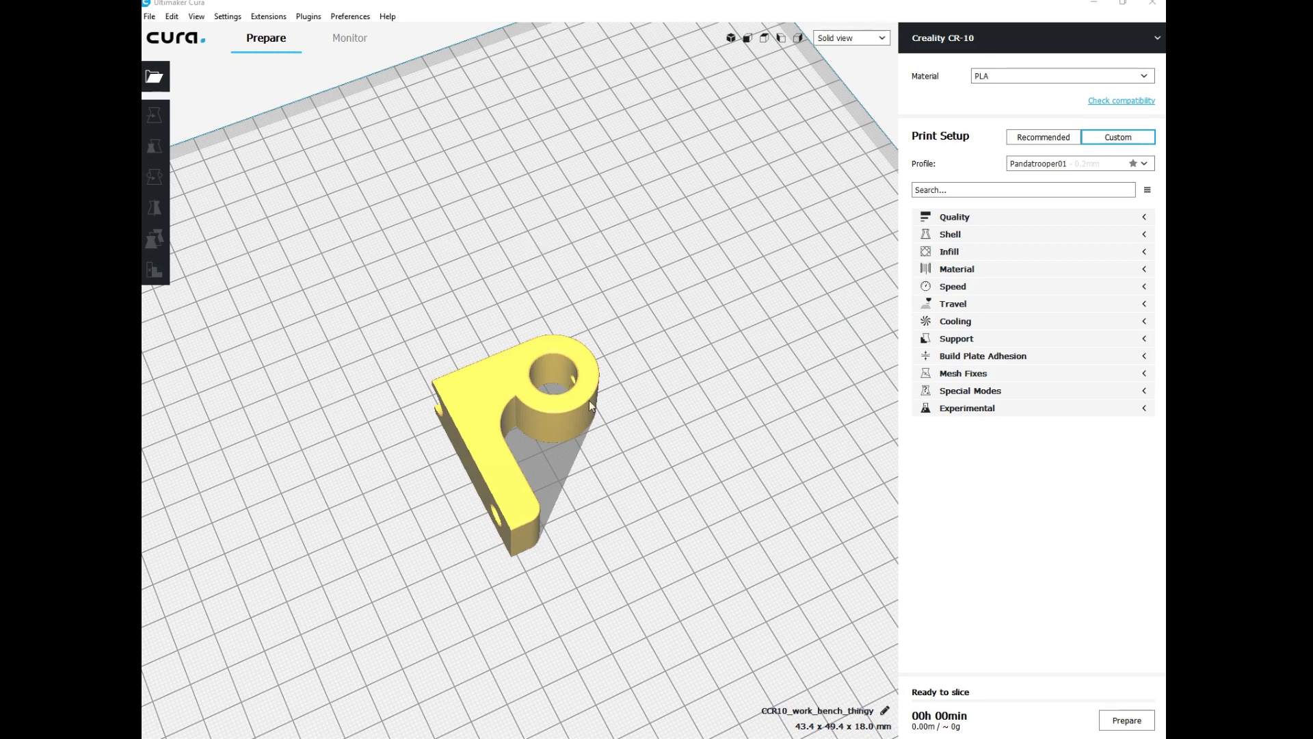
mouse_move(510, 486)
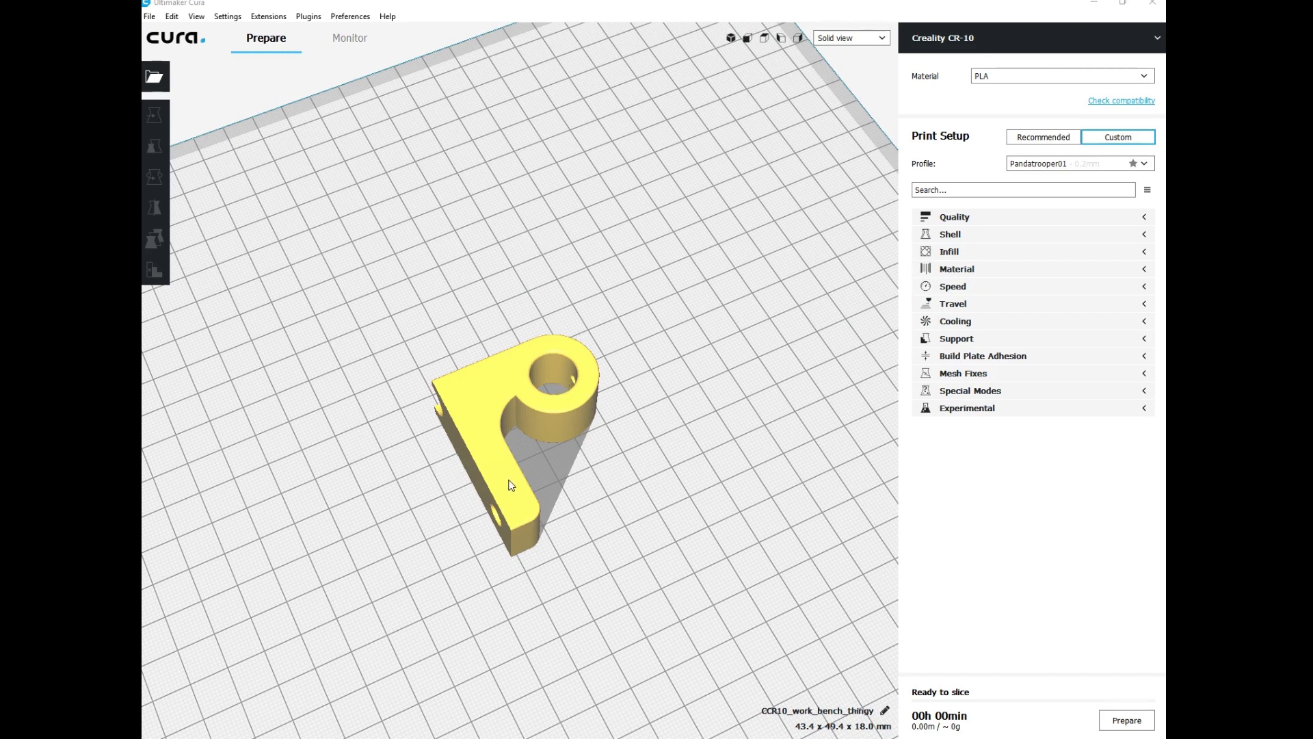
mouse_move(350, 16)
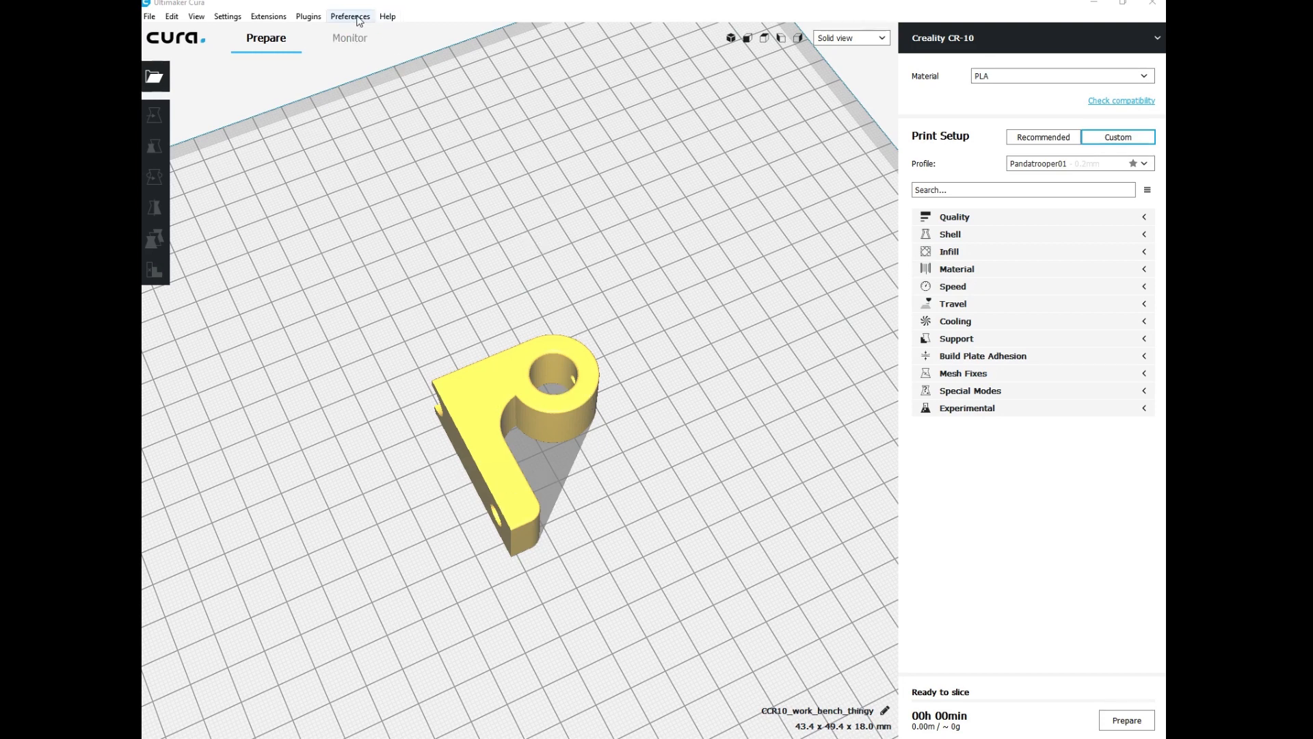
Show the Printers page of Cura's preferences listing the local Creality CR-10.
left_click(350, 17)
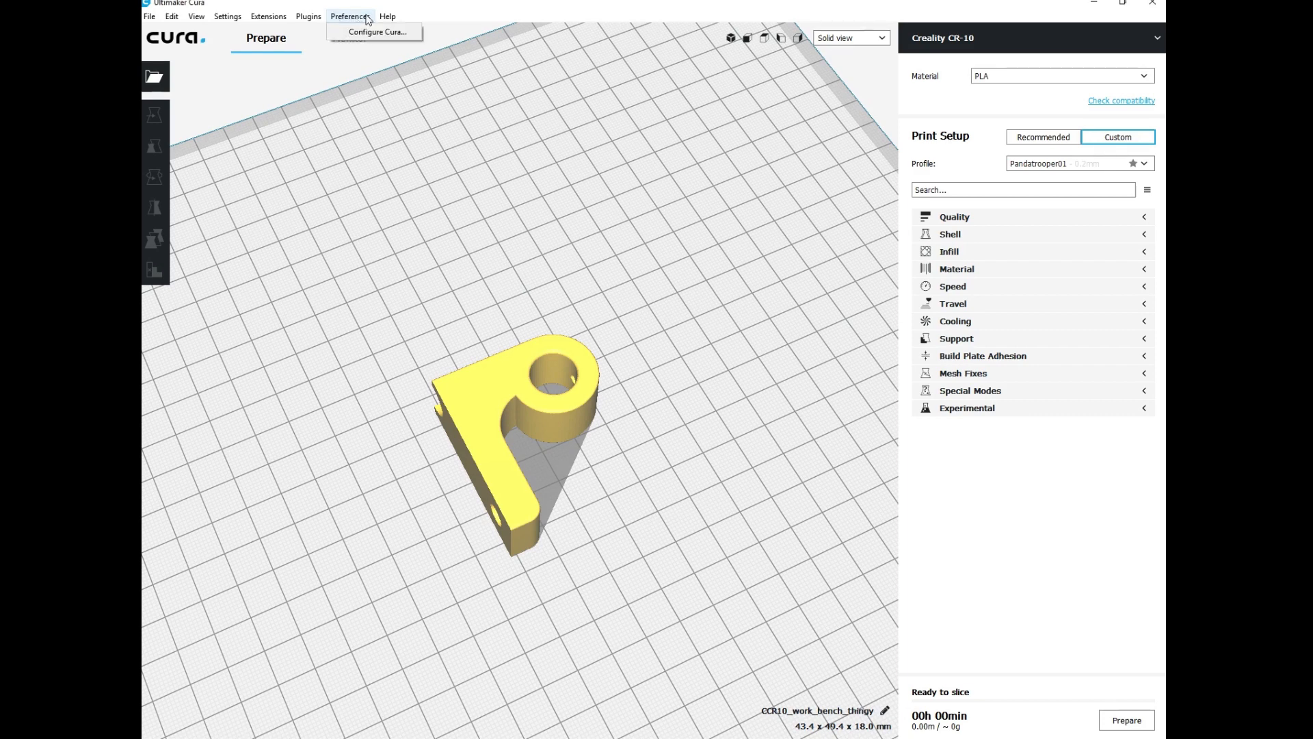
mouse_move(376, 31)
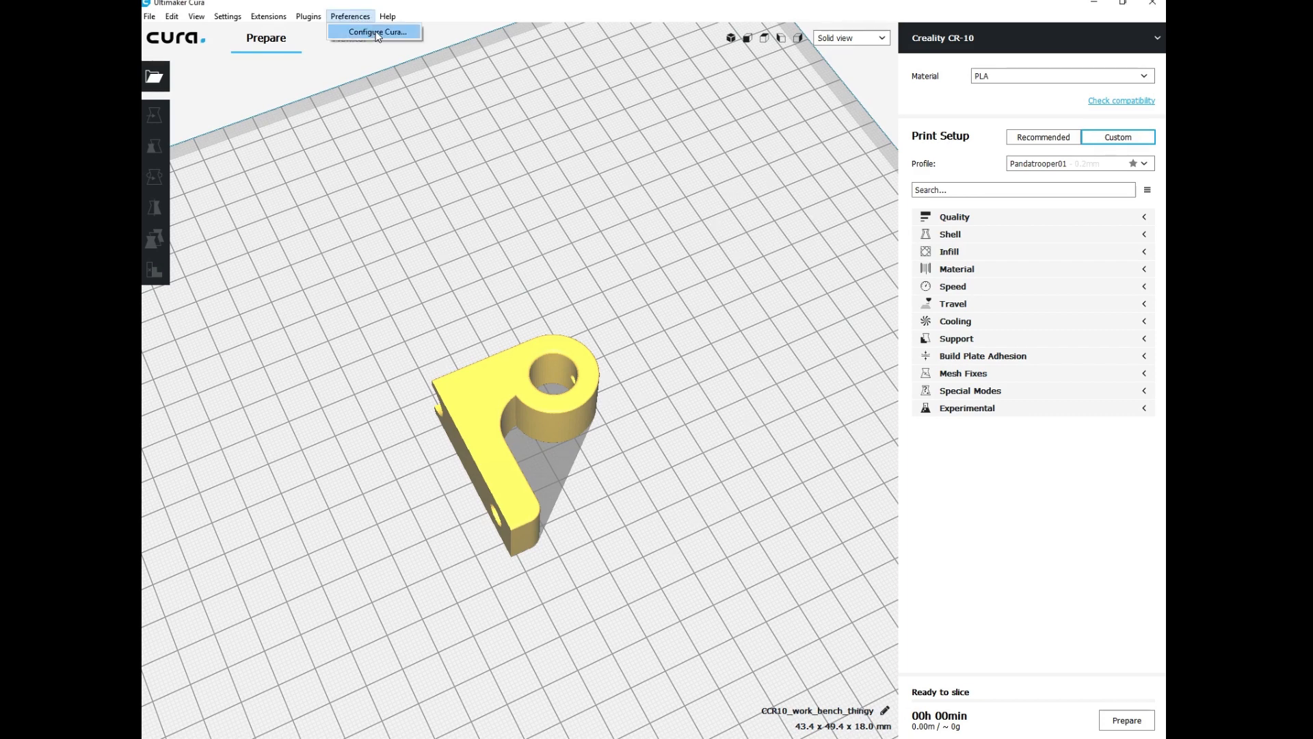
left_click(374, 31)
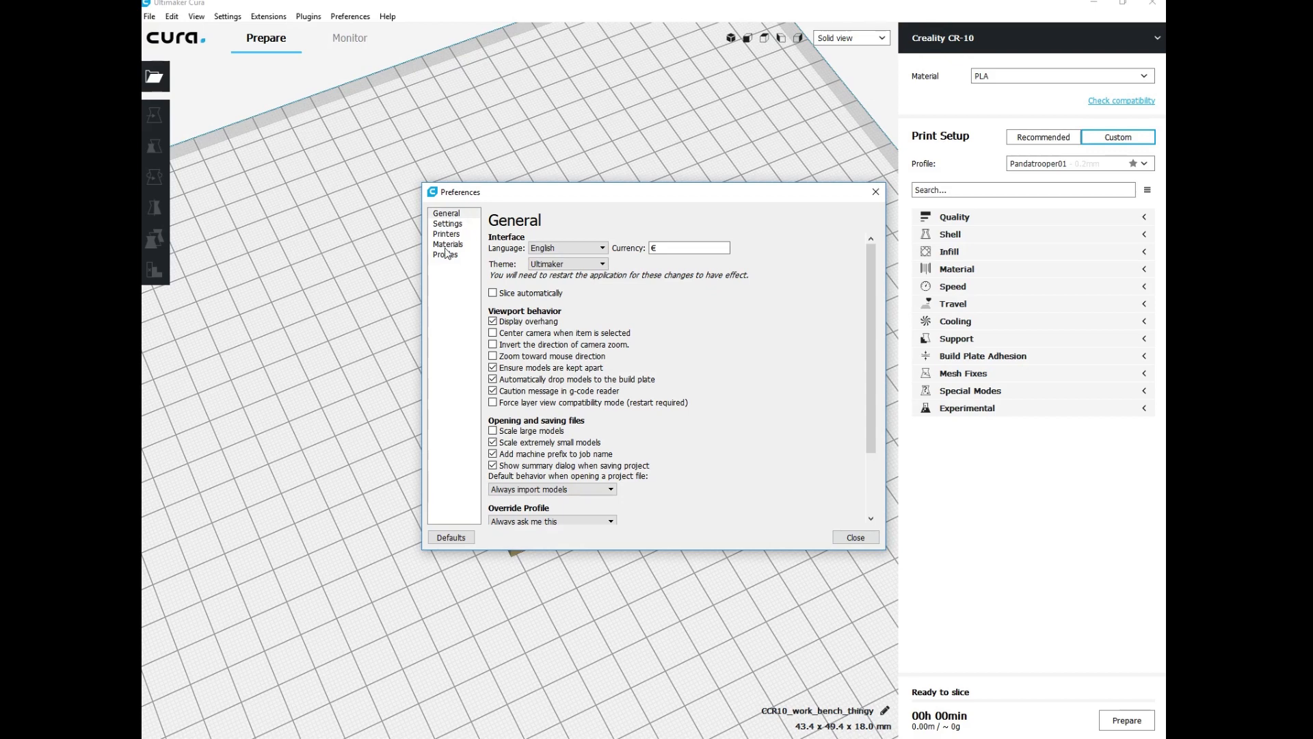
left_click(446, 234)
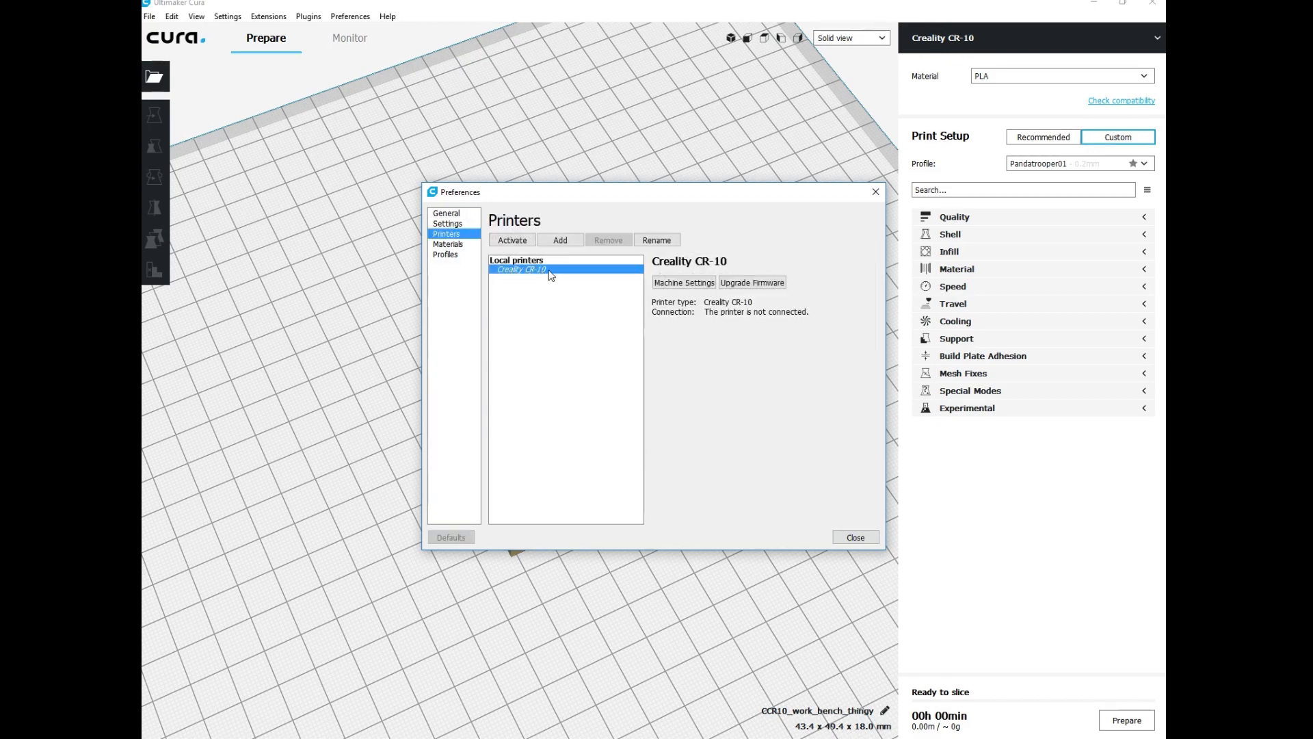
mouse_move(562, 278)
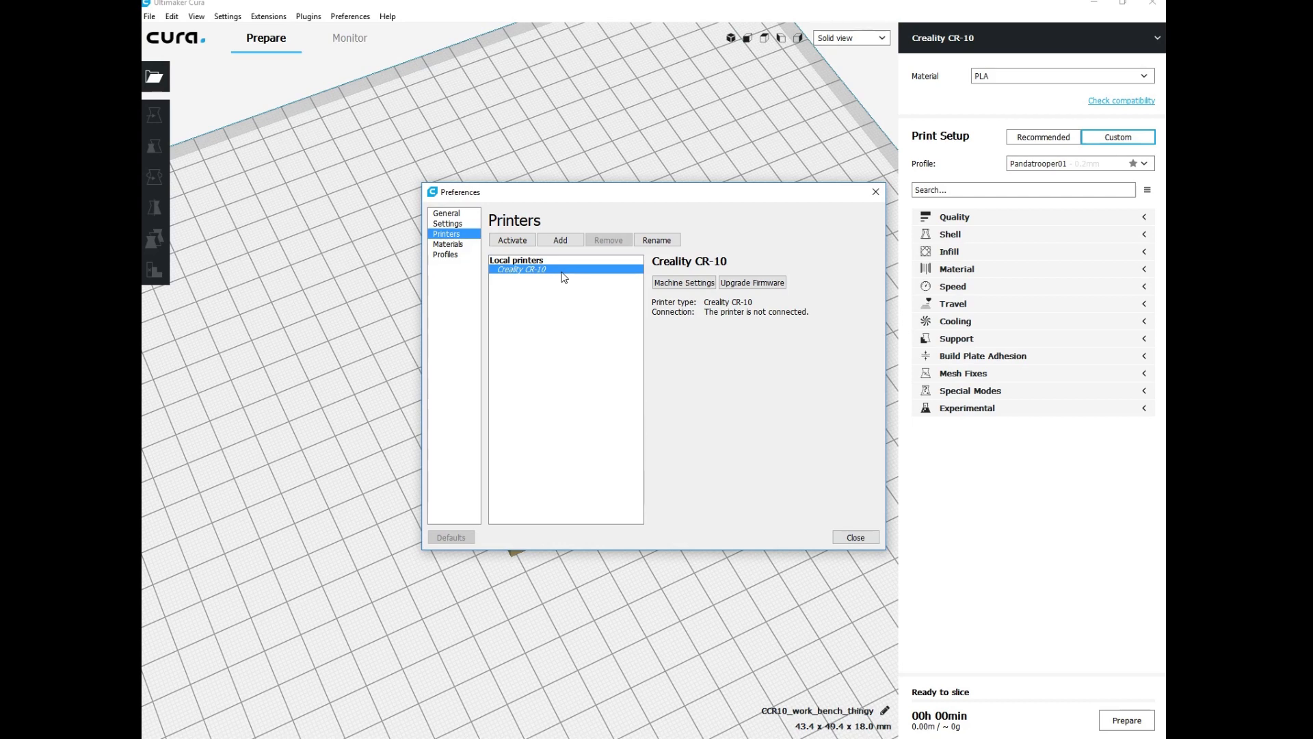
mouse_move(588, 279)
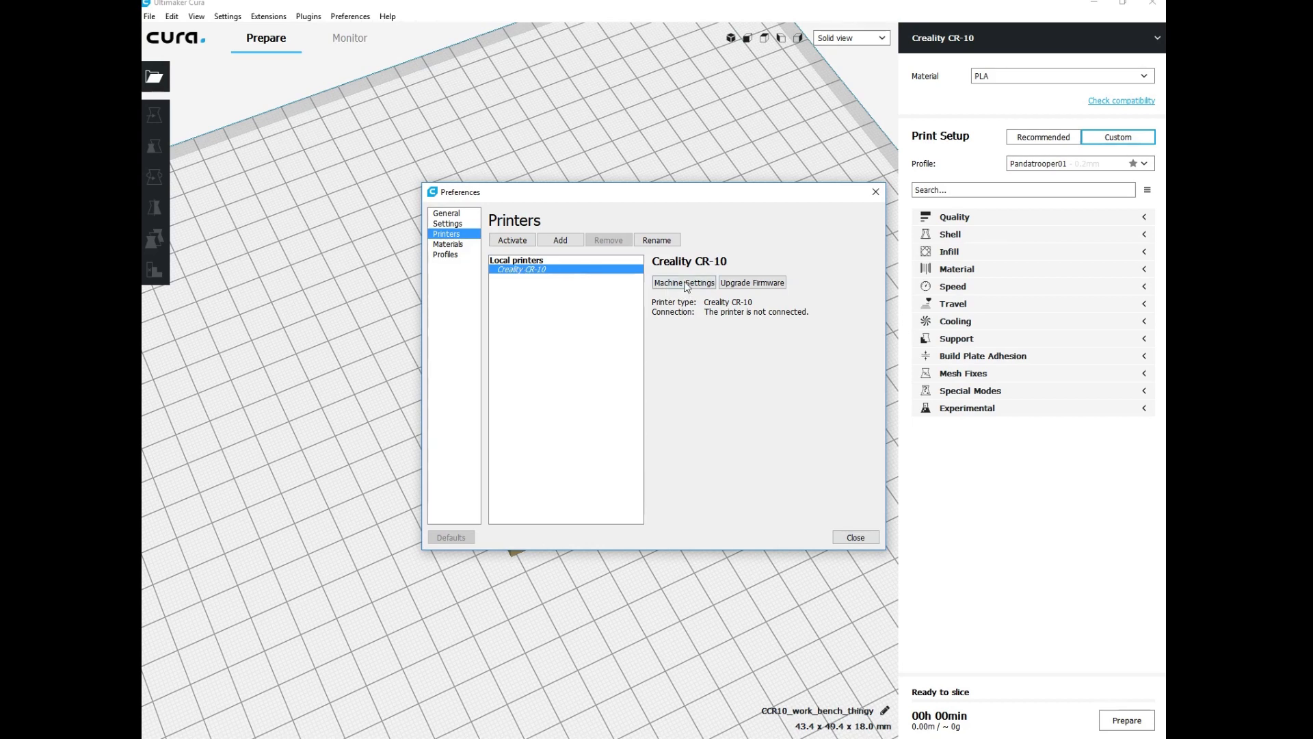
In the CR-10 Machine Settings, make the Start G-code end with M92 E109.195.
left_click(684, 282)
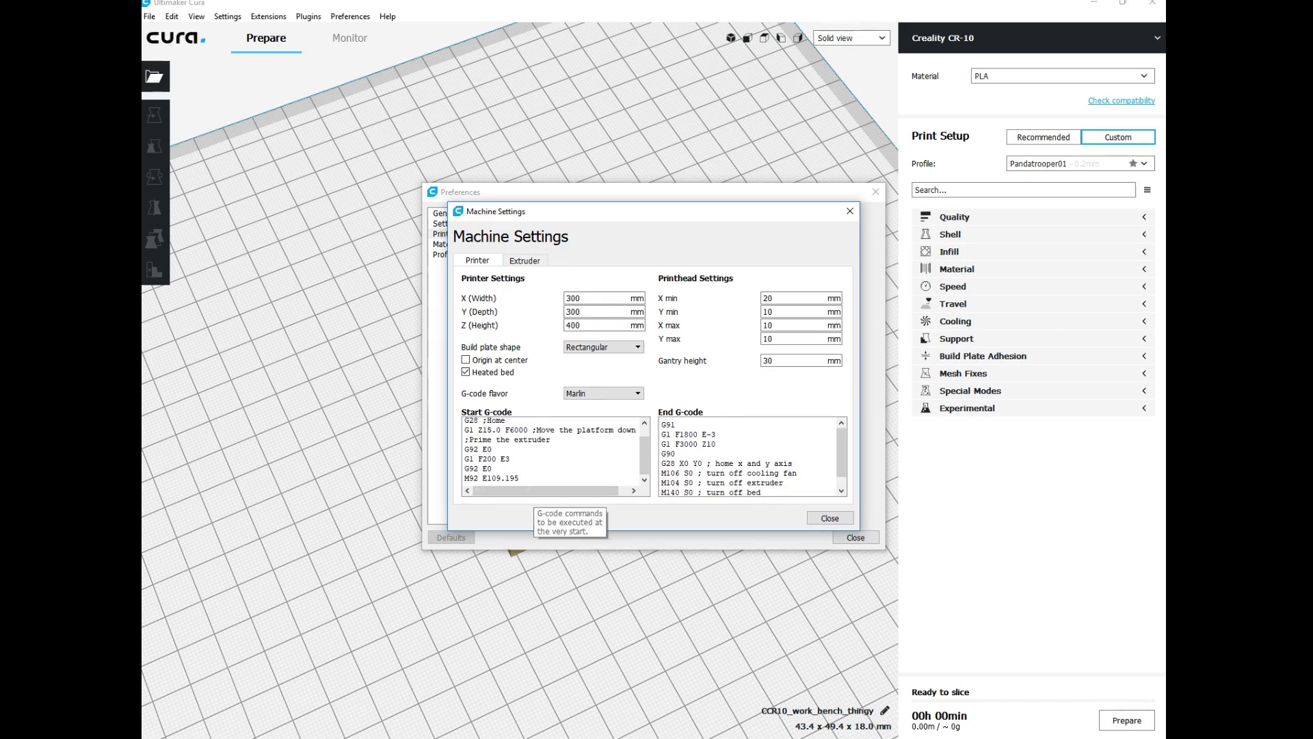
double_click(476, 478)
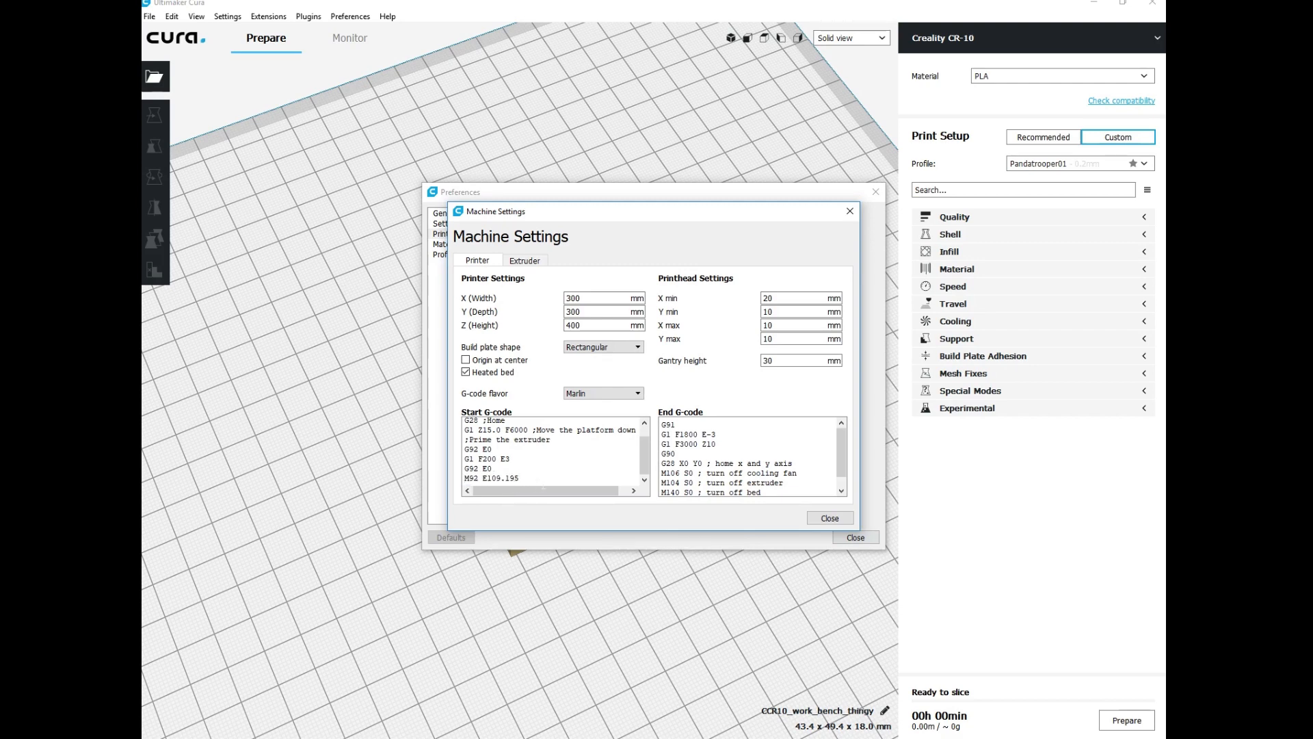
double_click(475, 478)
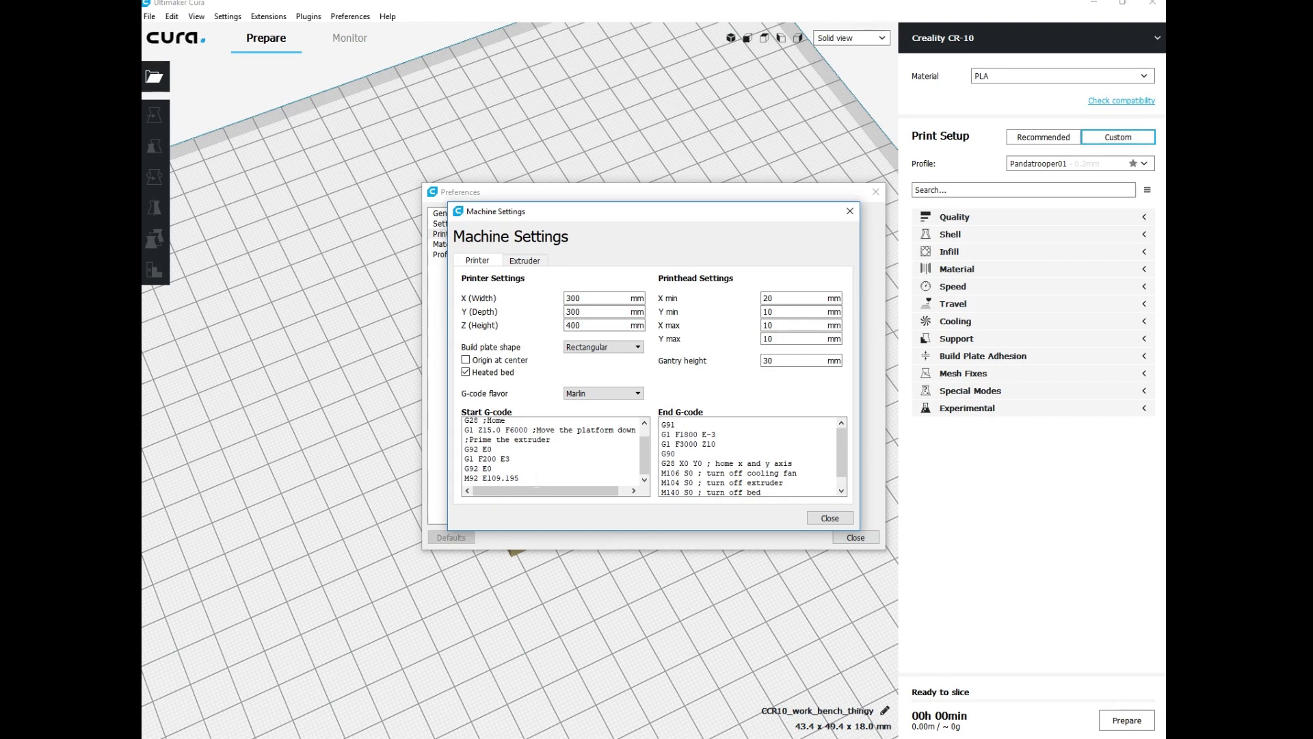
double_click(502, 478)
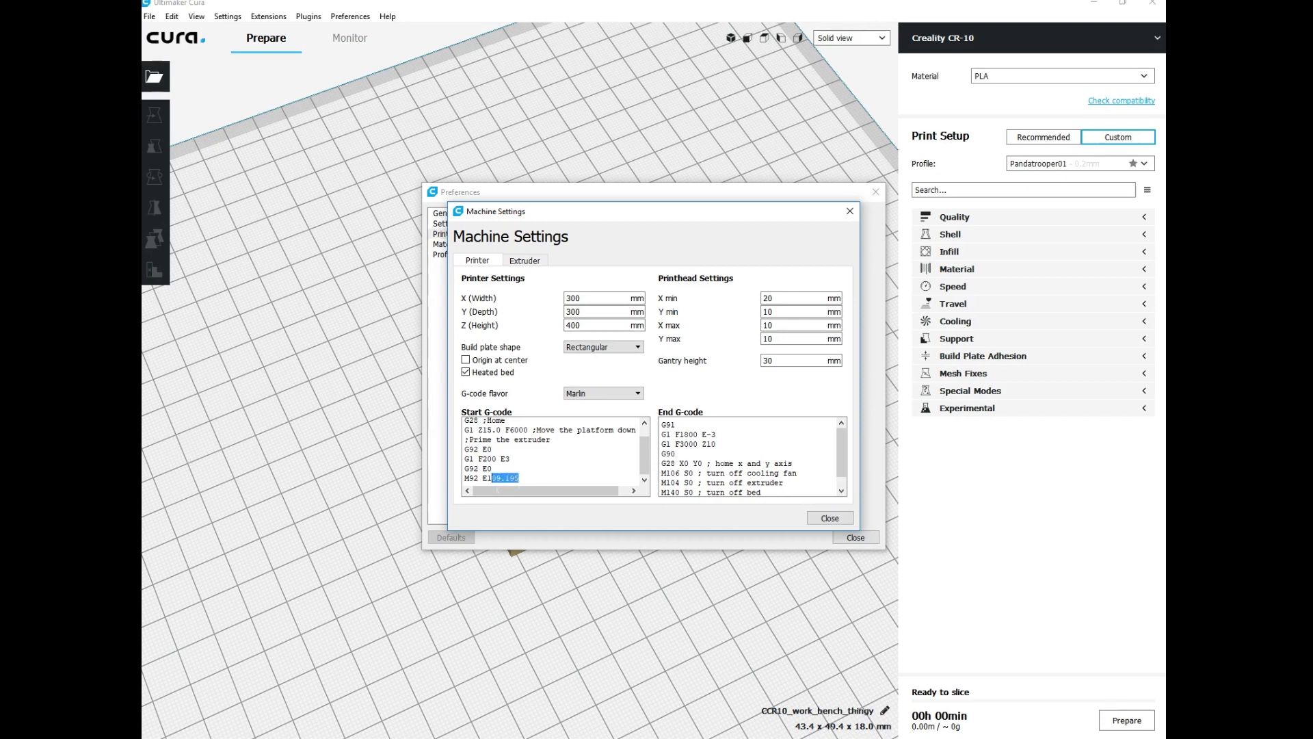
left_click(519, 479)
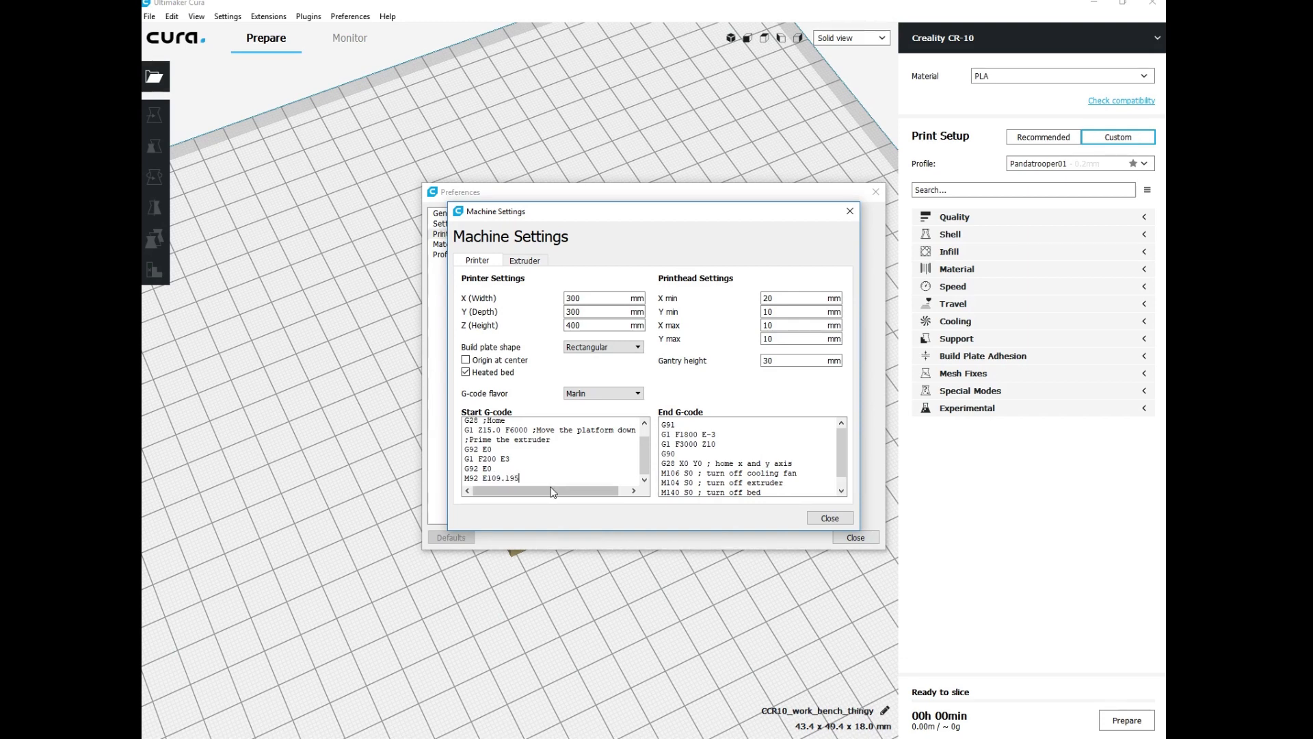
double_click(501, 477)
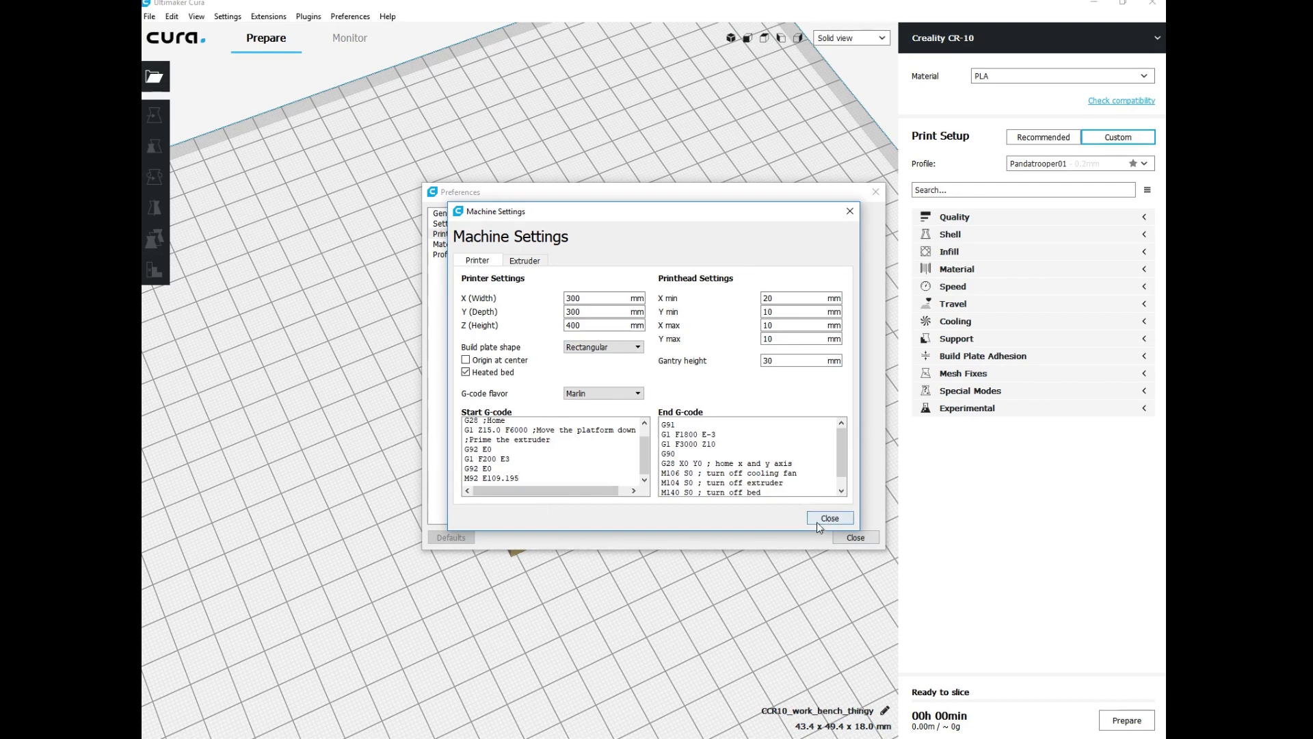
Close Machine Settings and slice the bracket model (1h 10min, 4.36 m filament).
left_click(829, 517)
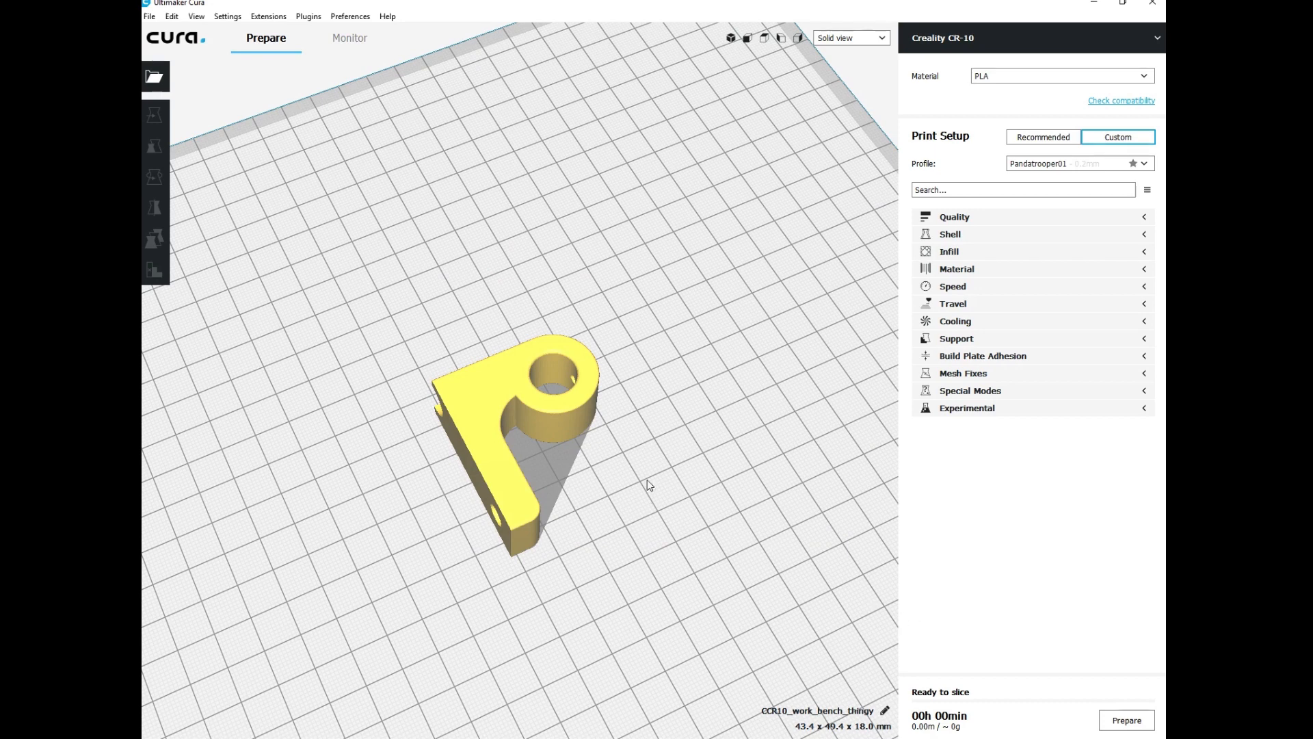
mouse_move(946, 621)
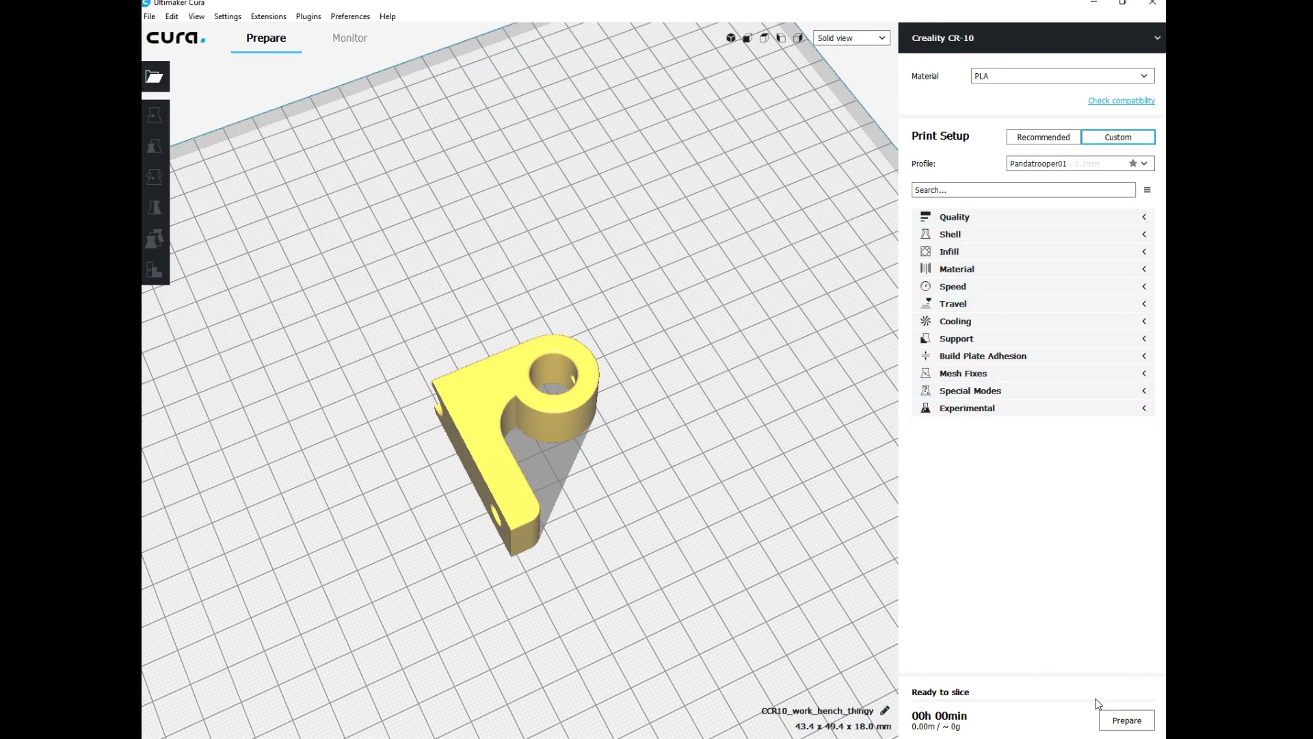
mouse_move(974, 721)
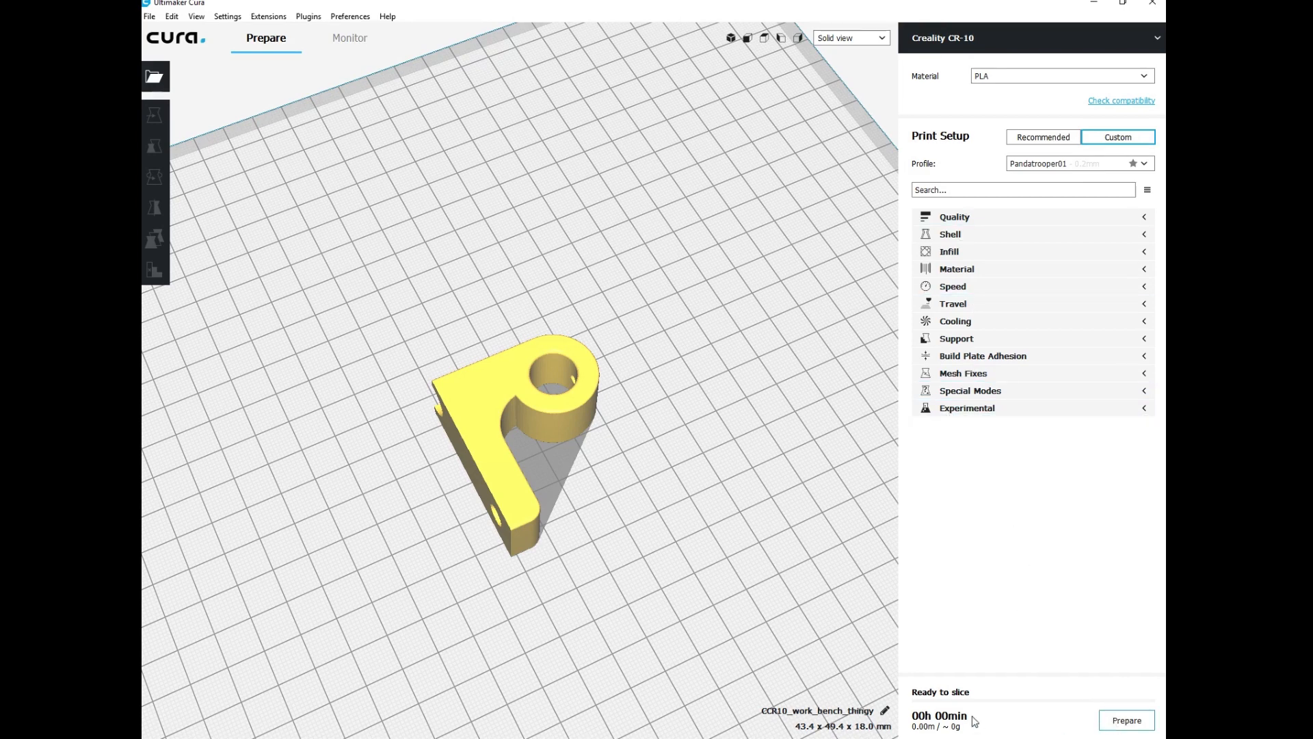
left_click(1125, 720)
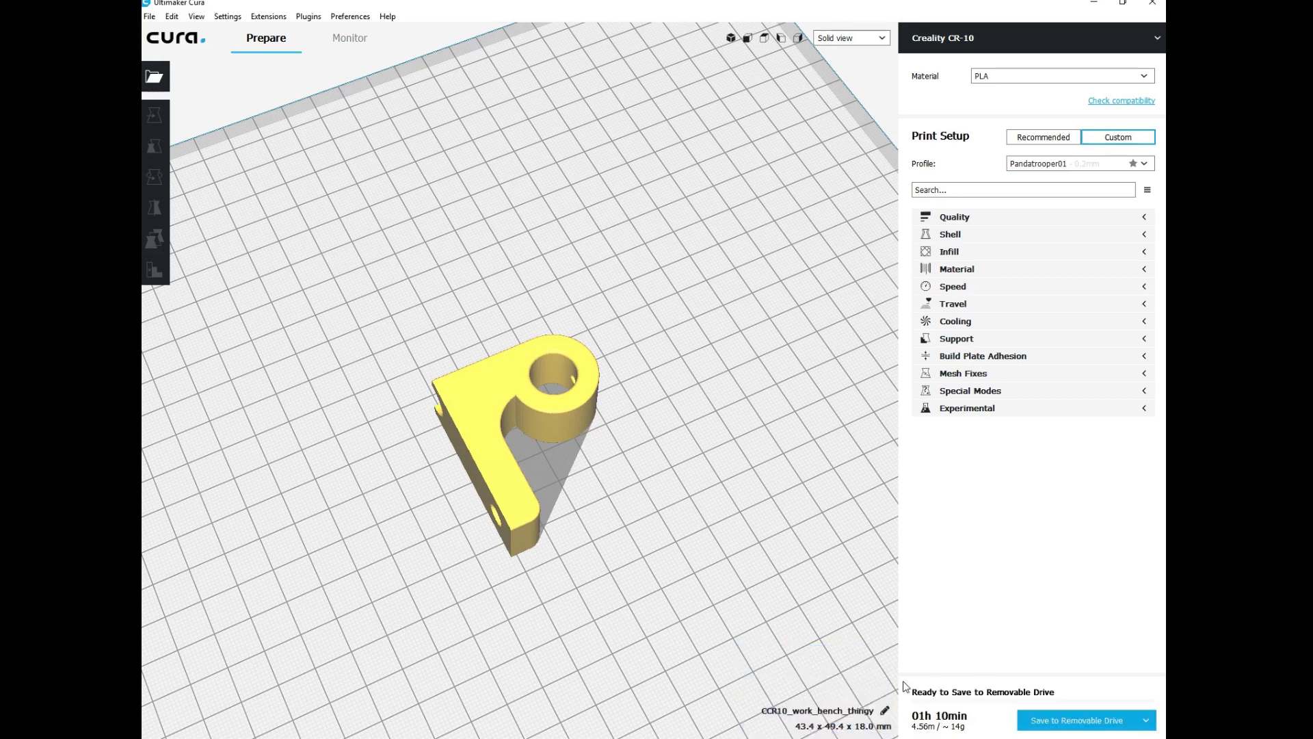
mouse_move(903, 712)
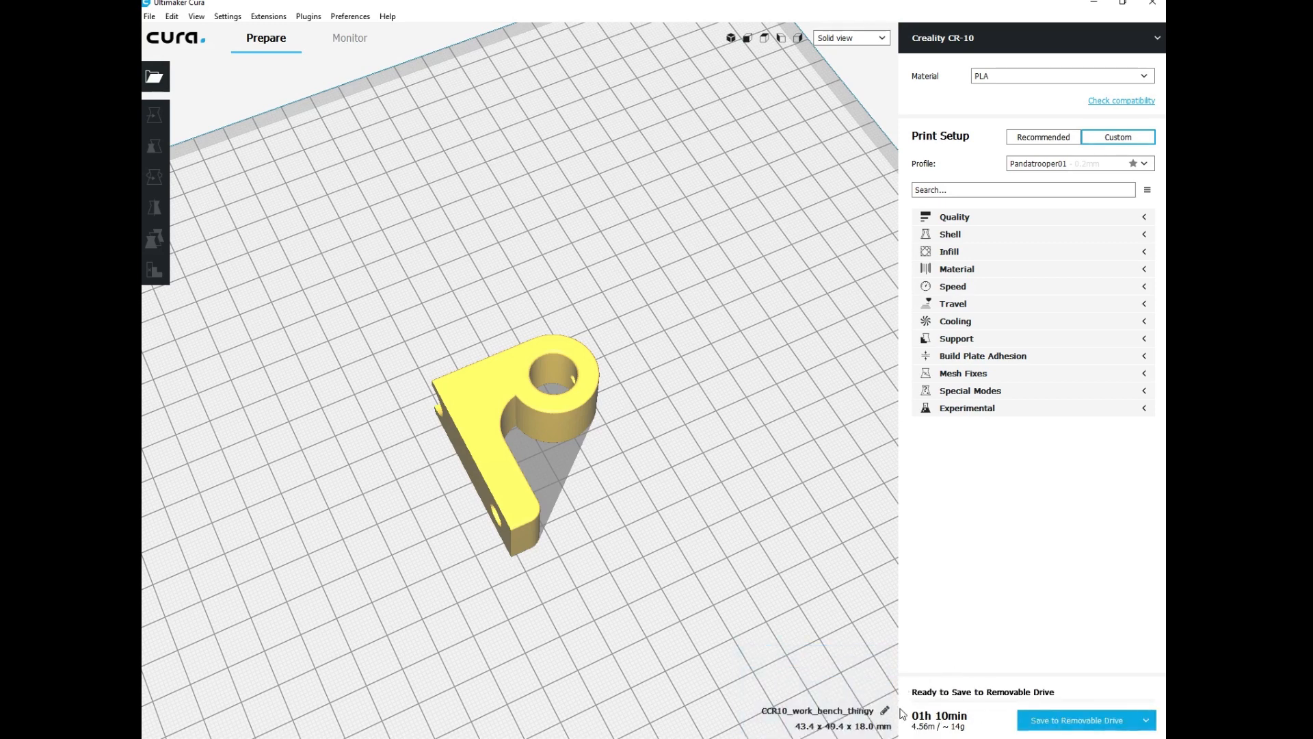